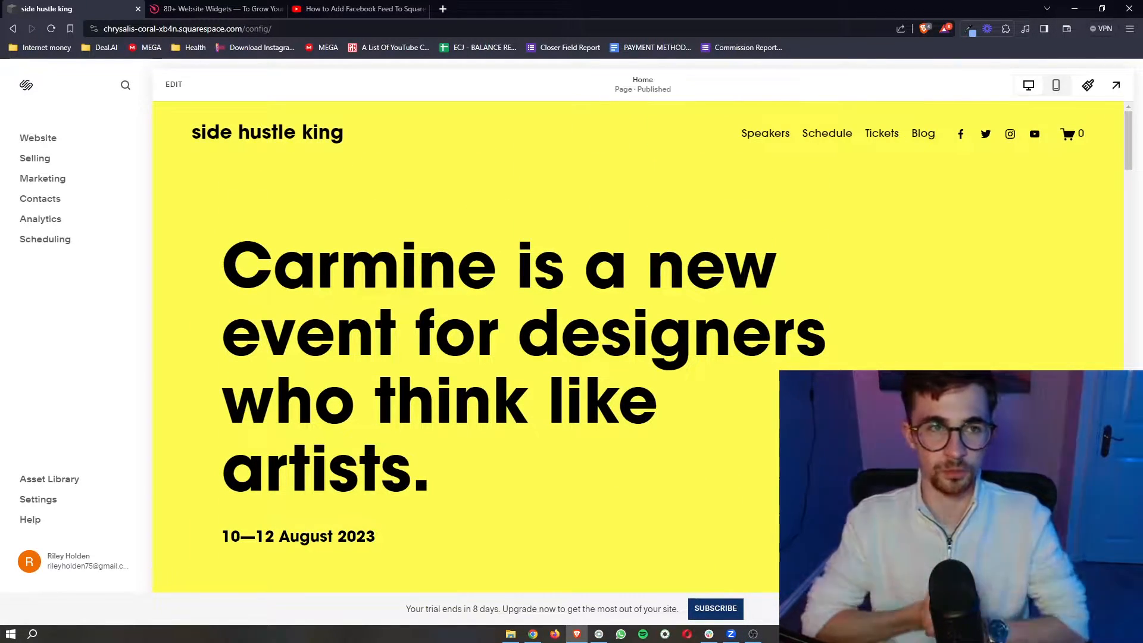
# Expand the Facebook Feed tutorial's description and follow its Elfsight sign-up link.
pyautogui.click(211, 9)
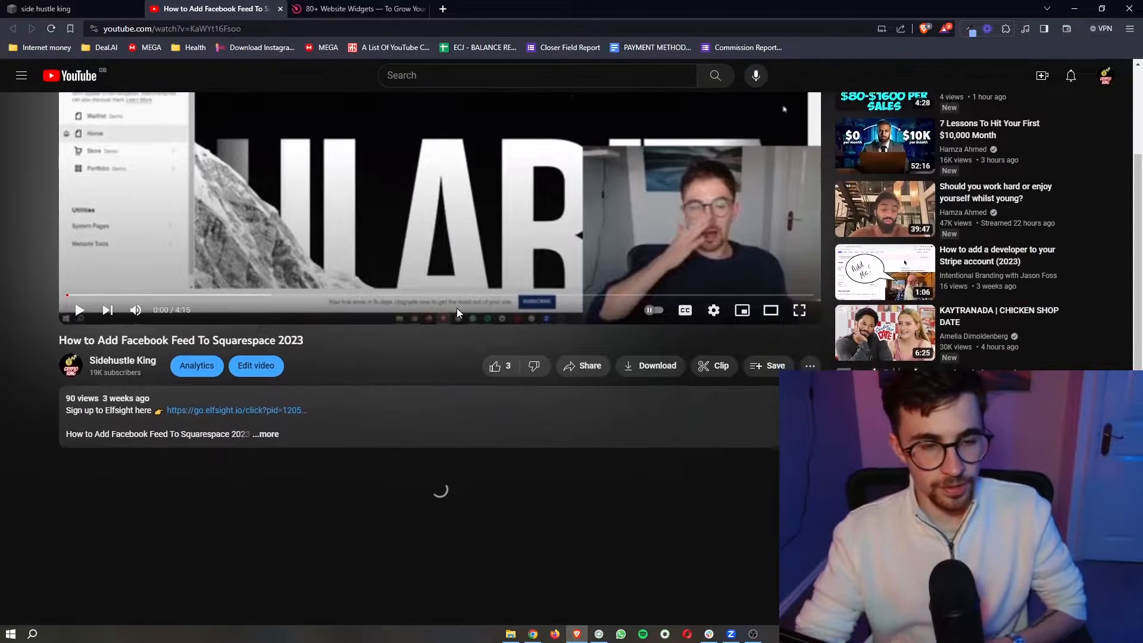
pyautogui.click(269, 434)
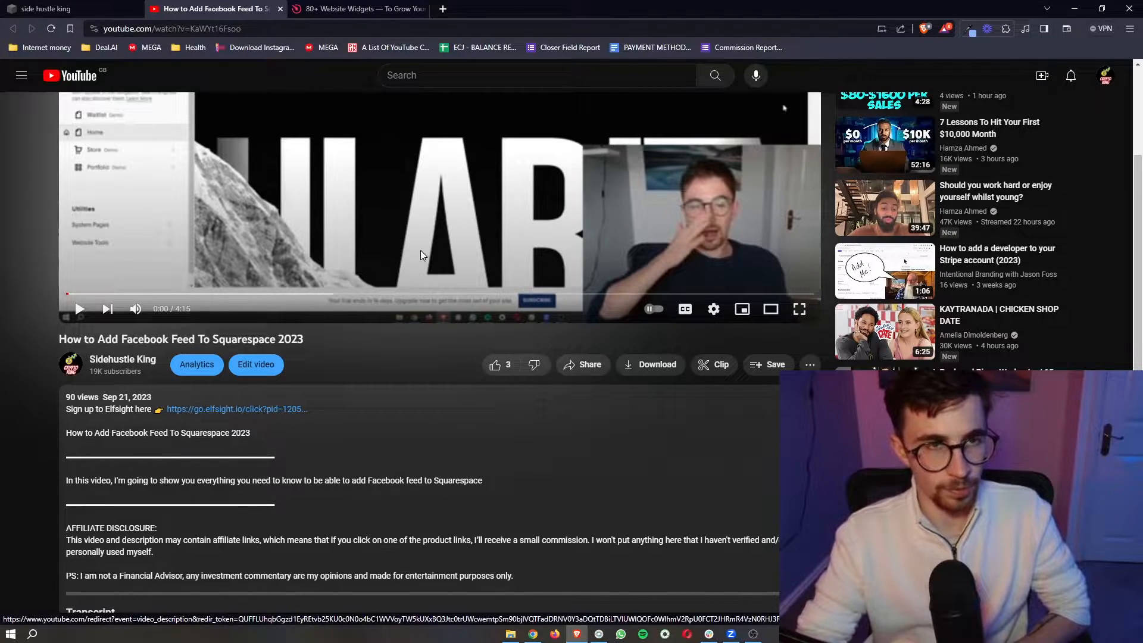
pyautogui.click(357, 9)
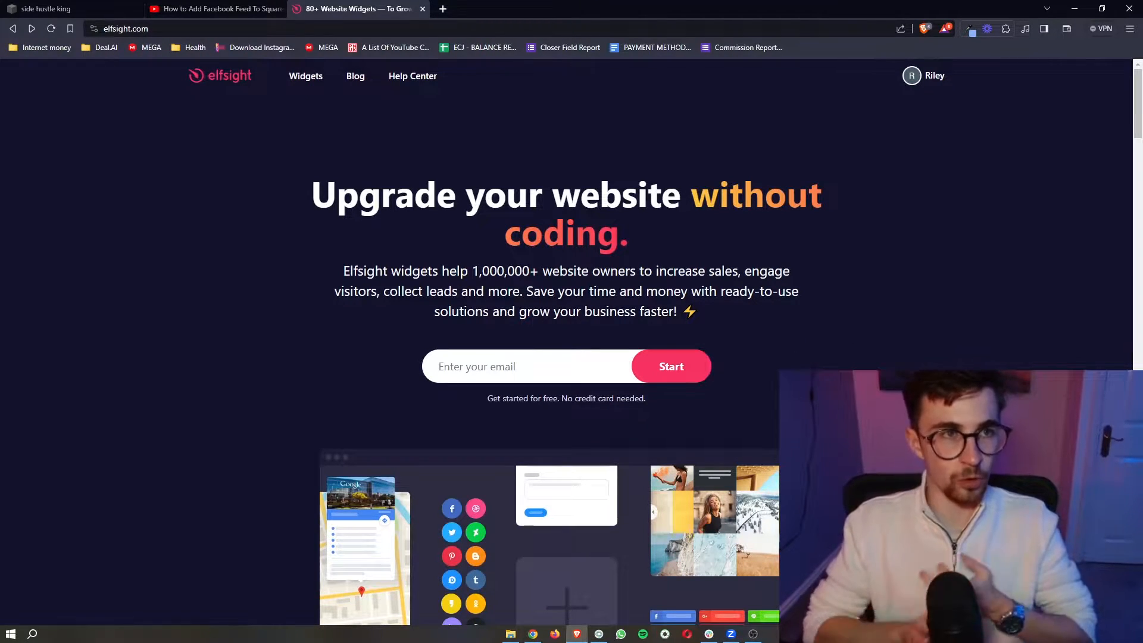
pyautogui.click(47, 9)
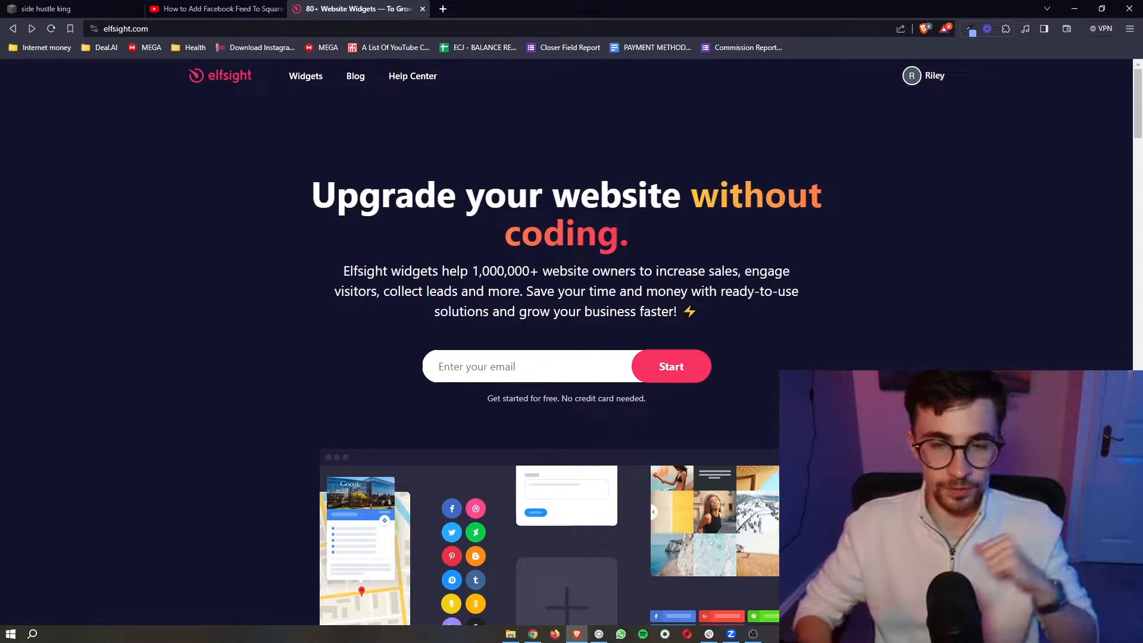
pyautogui.moveTo(827, 366)
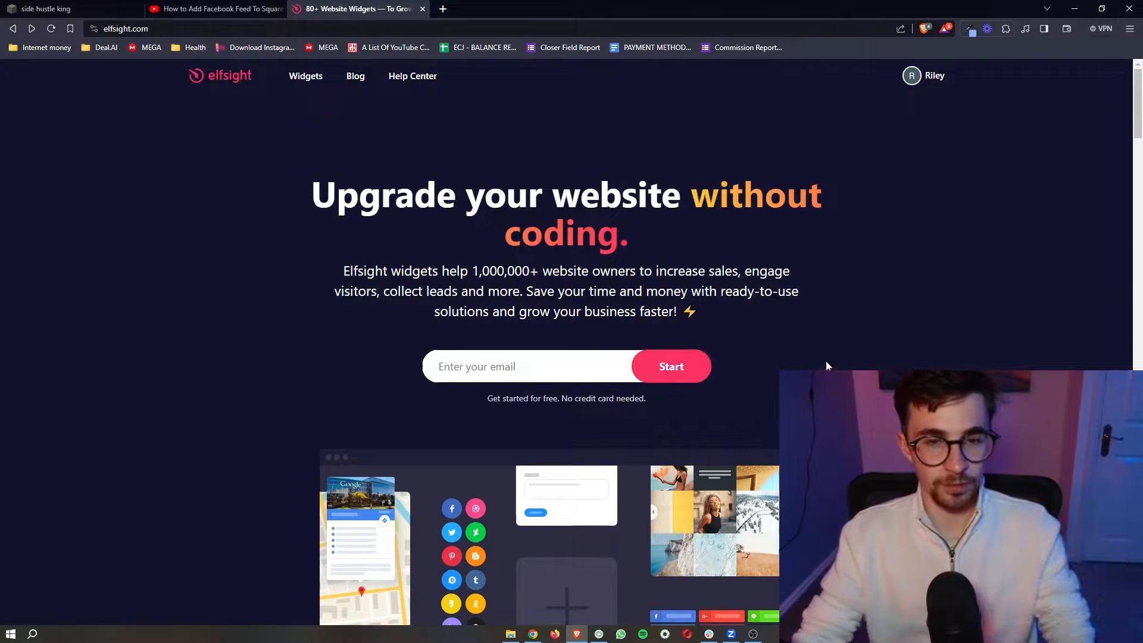
# Search the Elfsight widget catalogue for 'rss' and open the RSS Feed widget editor.
pyautogui.click(305, 75)
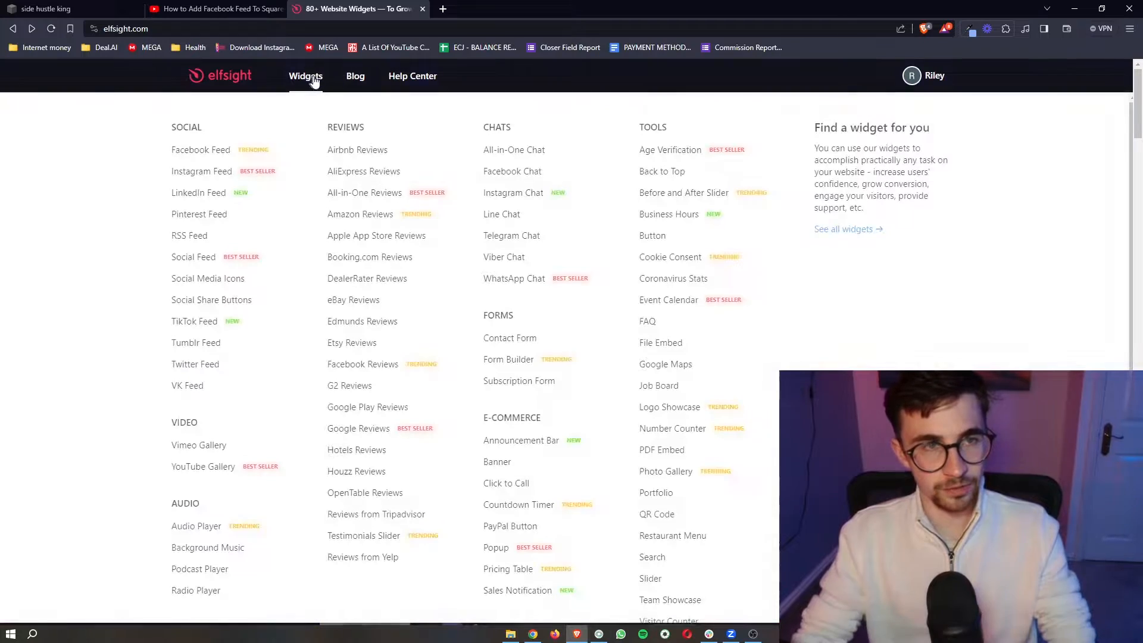
pyautogui.click(305, 76)
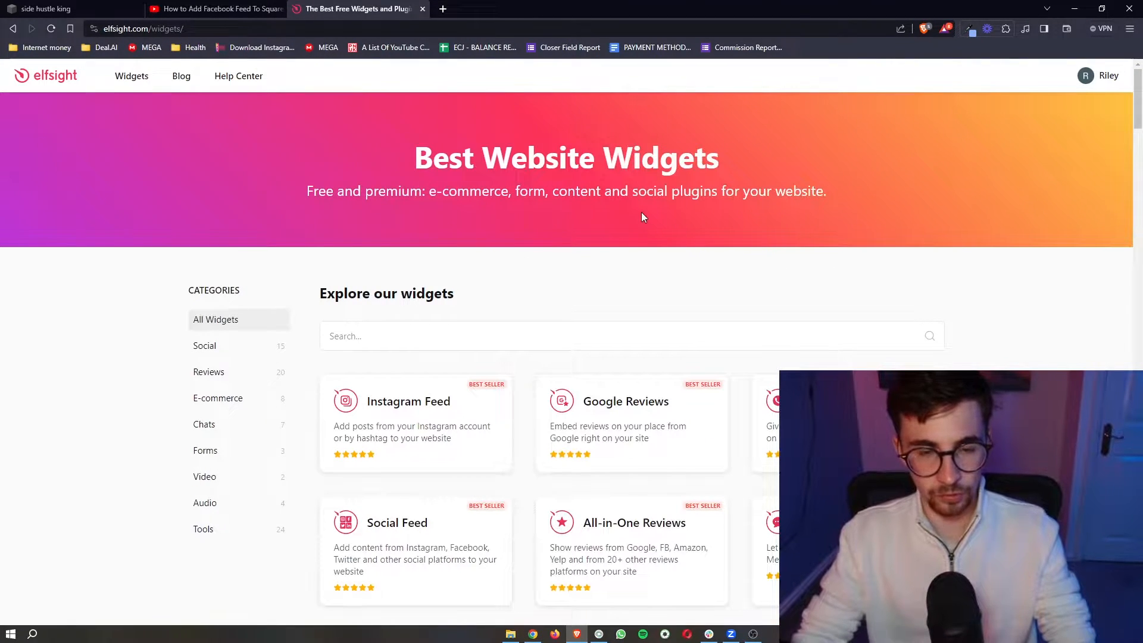
pyautogui.scroll(-3)
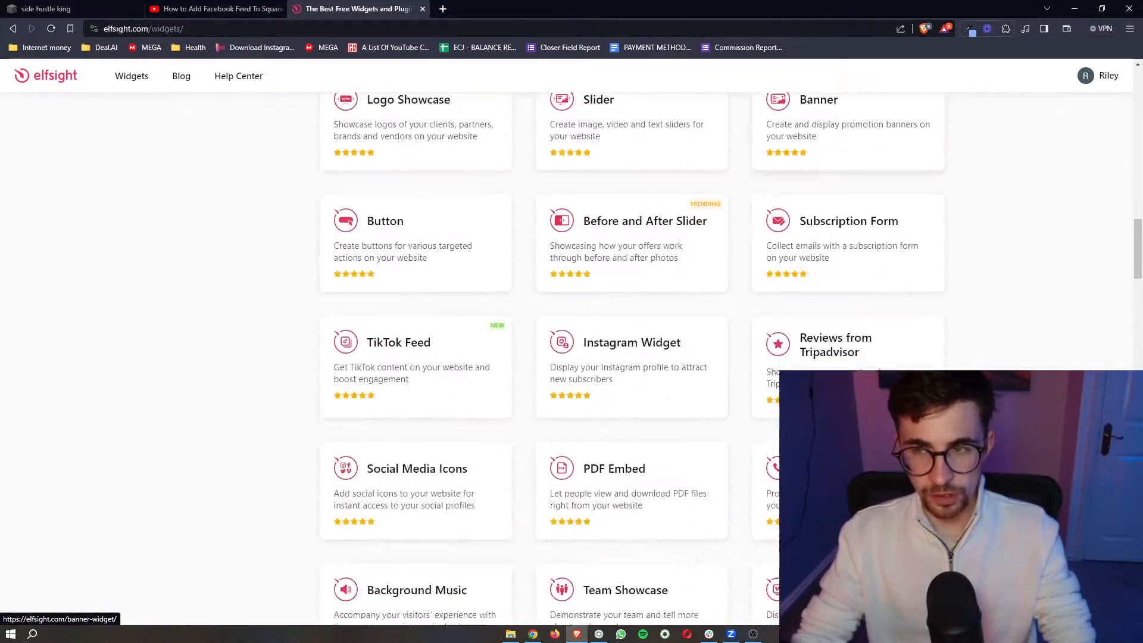
pyautogui.scroll(-3)
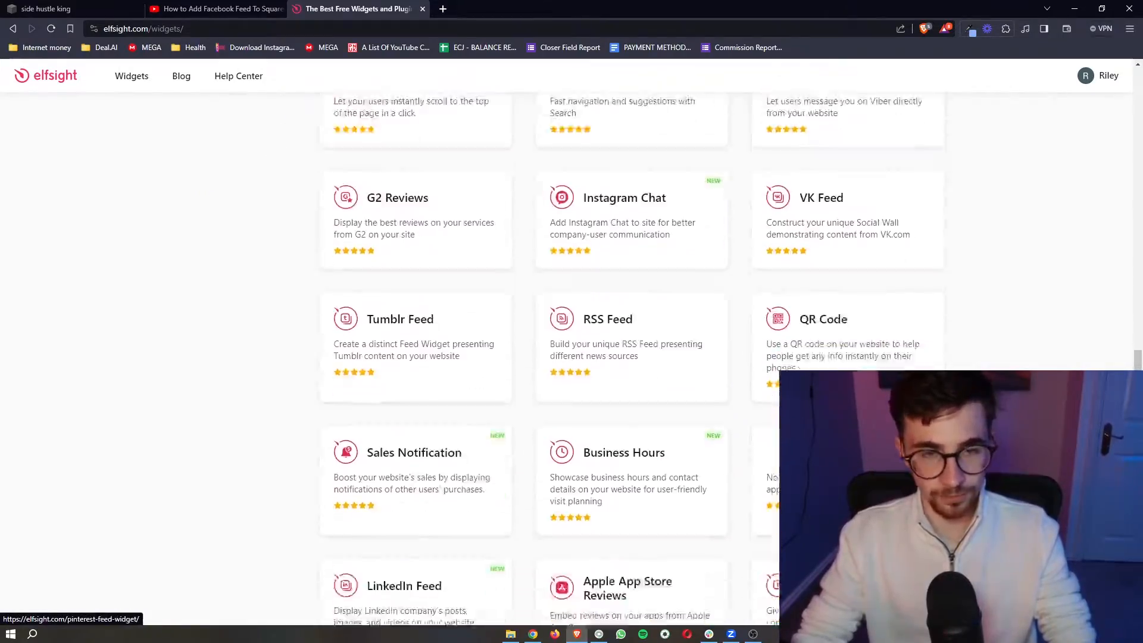
pyautogui.scroll(3)
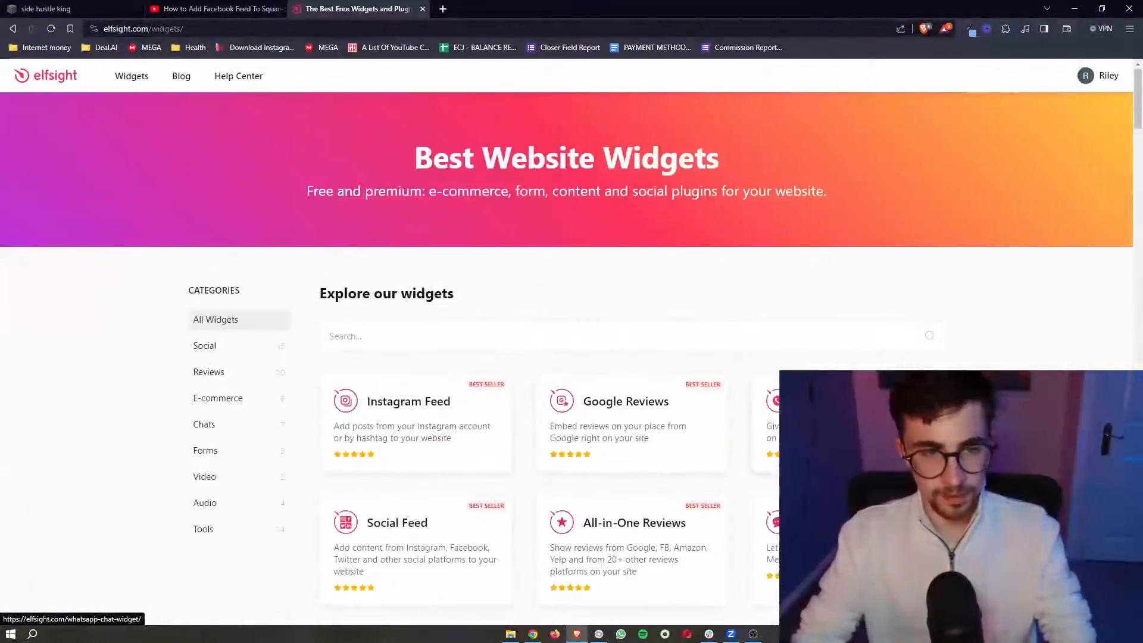
pyautogui.write('rss')
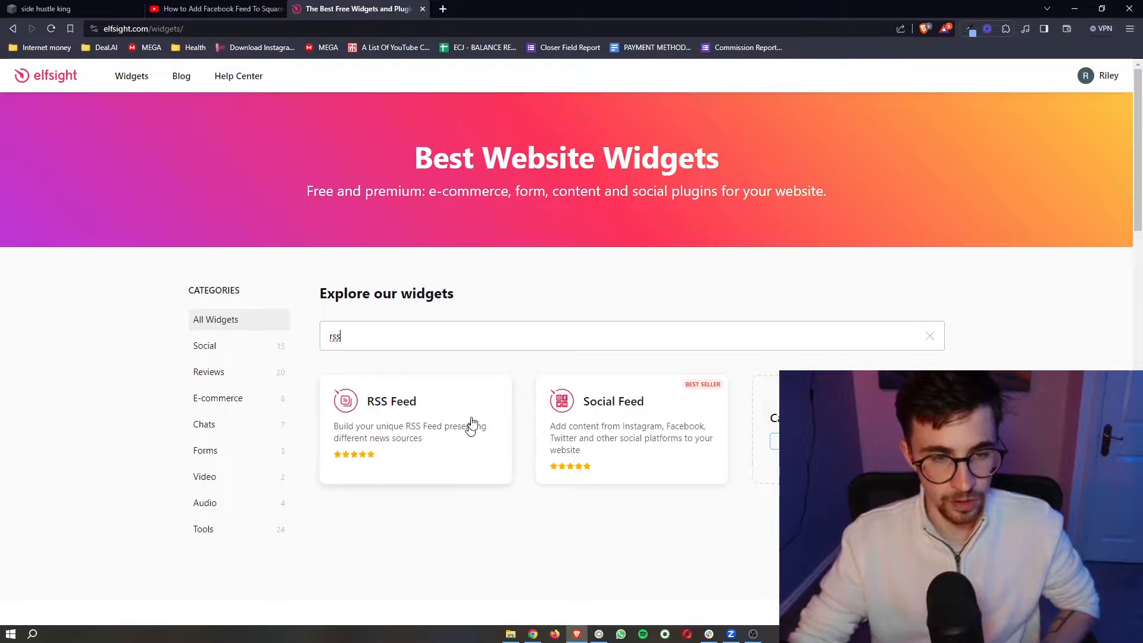
pyautogui.moveTo(425, 424)
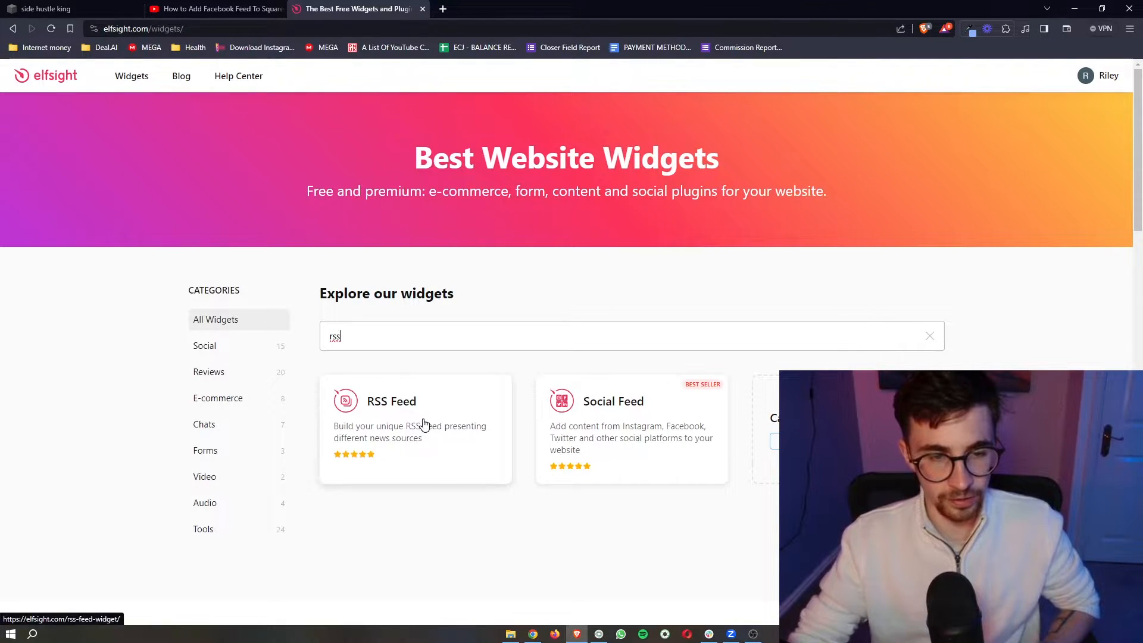
pyautogui.click(392, 400)
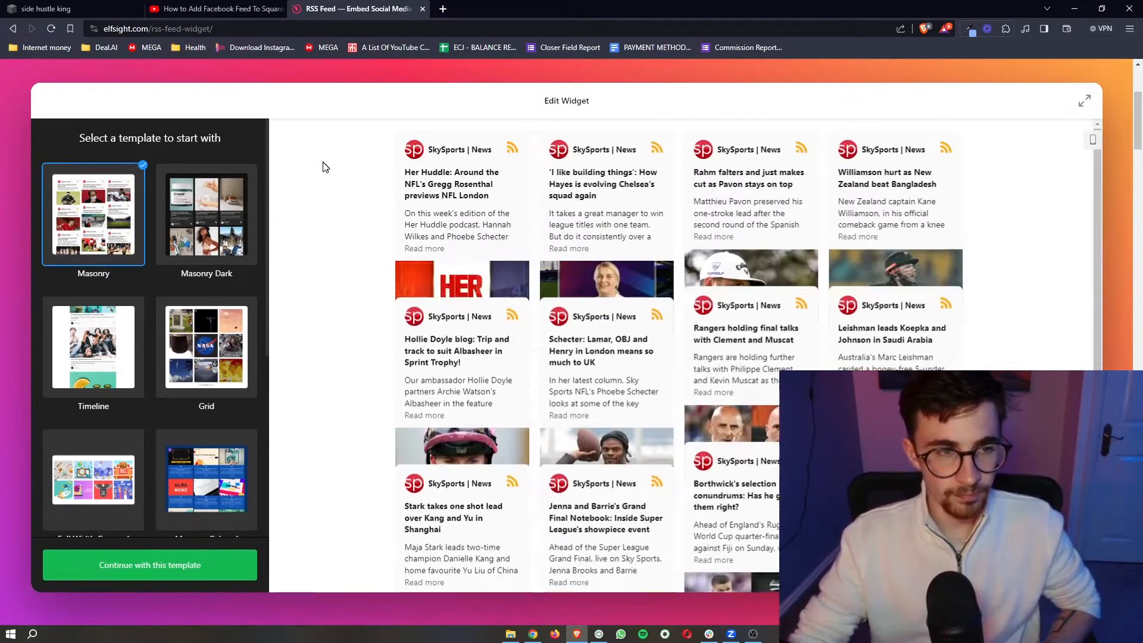
# Preview Grid, then continue with the Masonry Colored template.
pyautogui.click(206, 347)
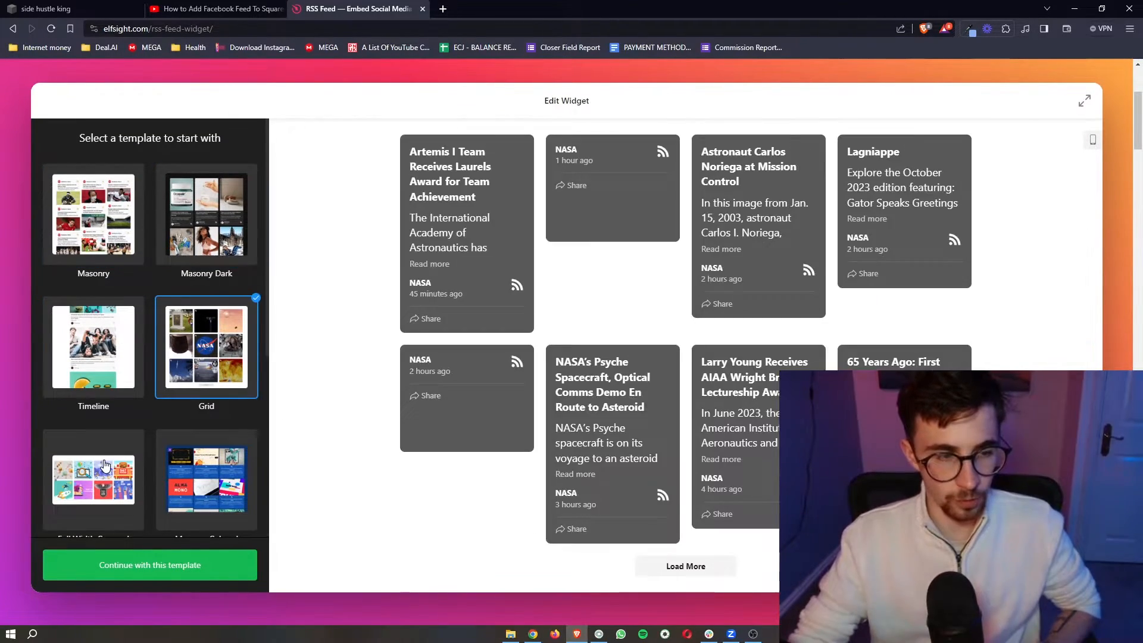
pyautogui.click(206, 310)
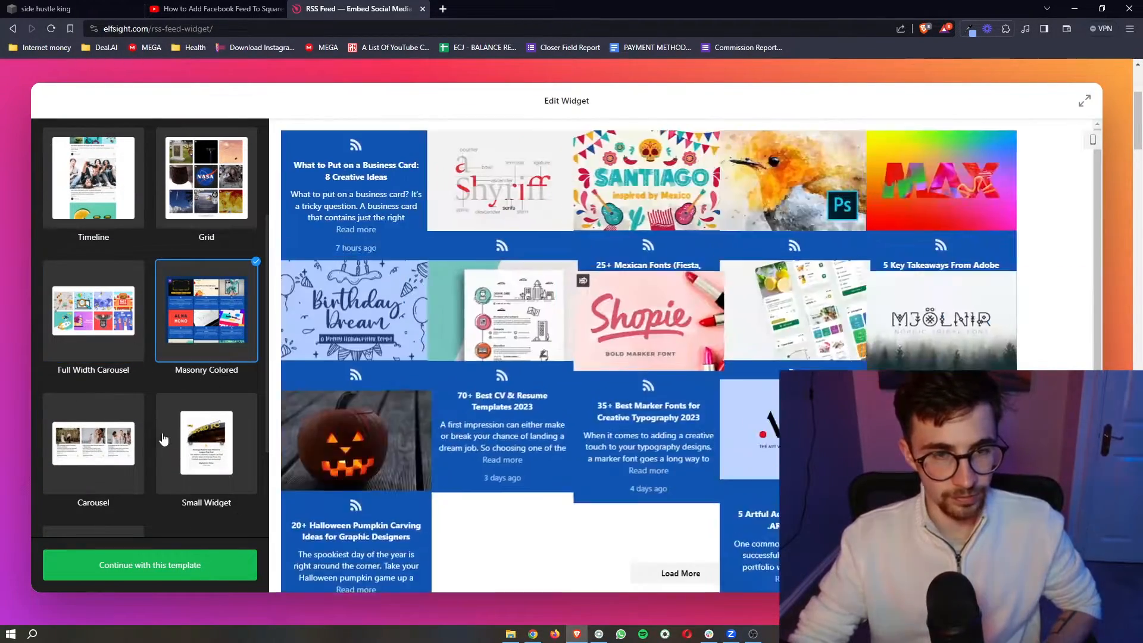
pyautogui.scroll(-3)
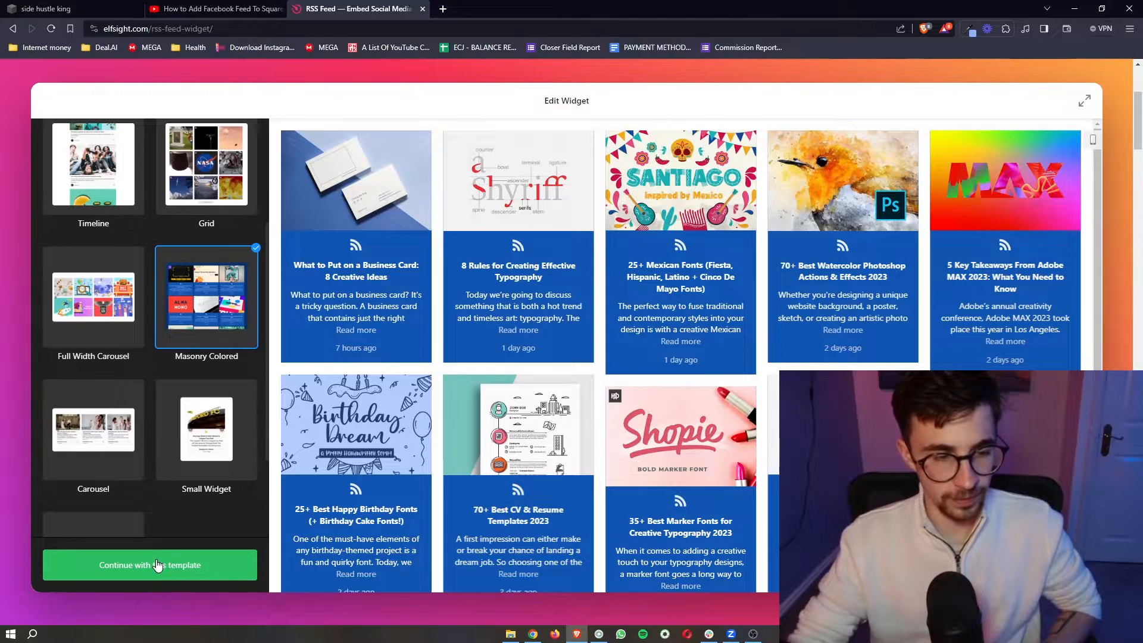
pyautogui.click(150, 565)
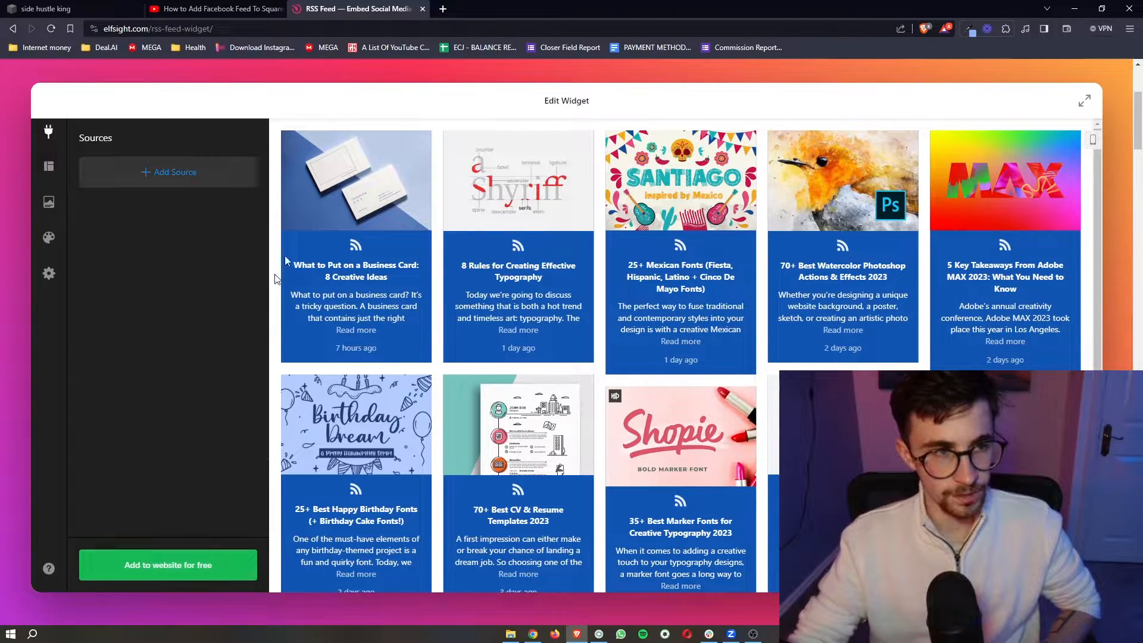
pyautogui.click(168, 172)
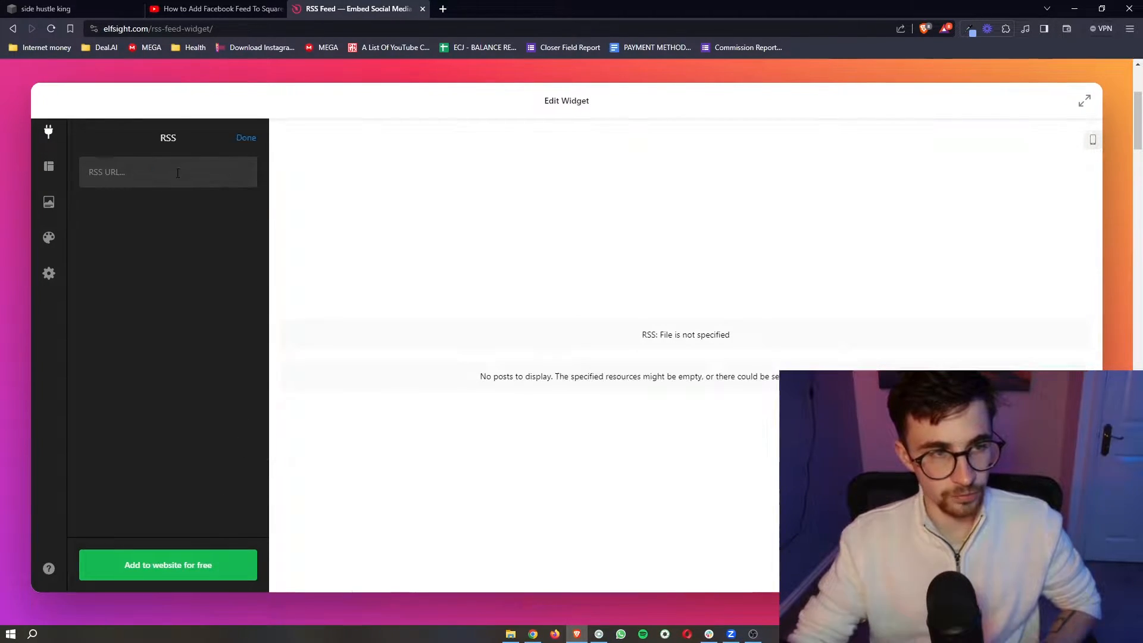
pyautogui.click(168, 172)
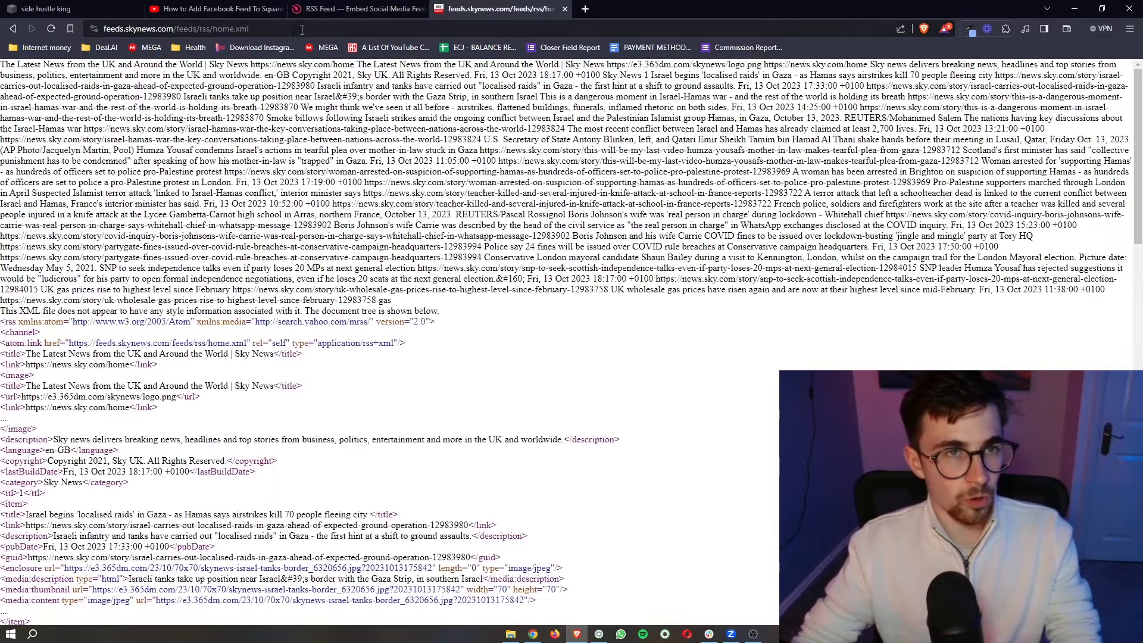
pyautogui.click(358, 9)
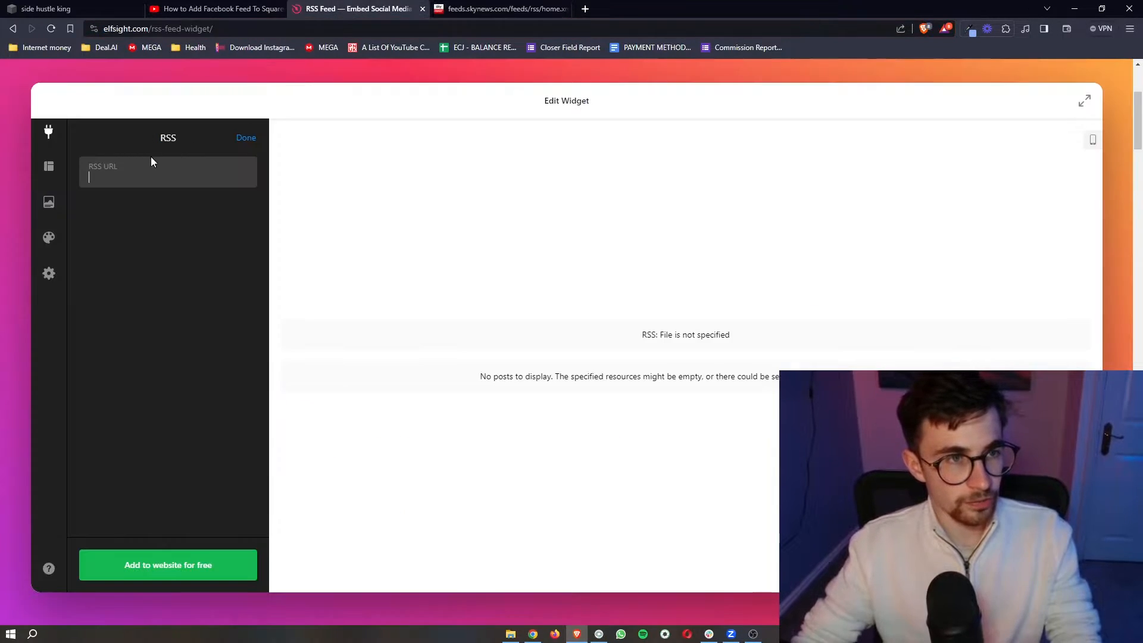
pyautogui.write('https://feeds.skynews.com/feeds/rss/home.xml')
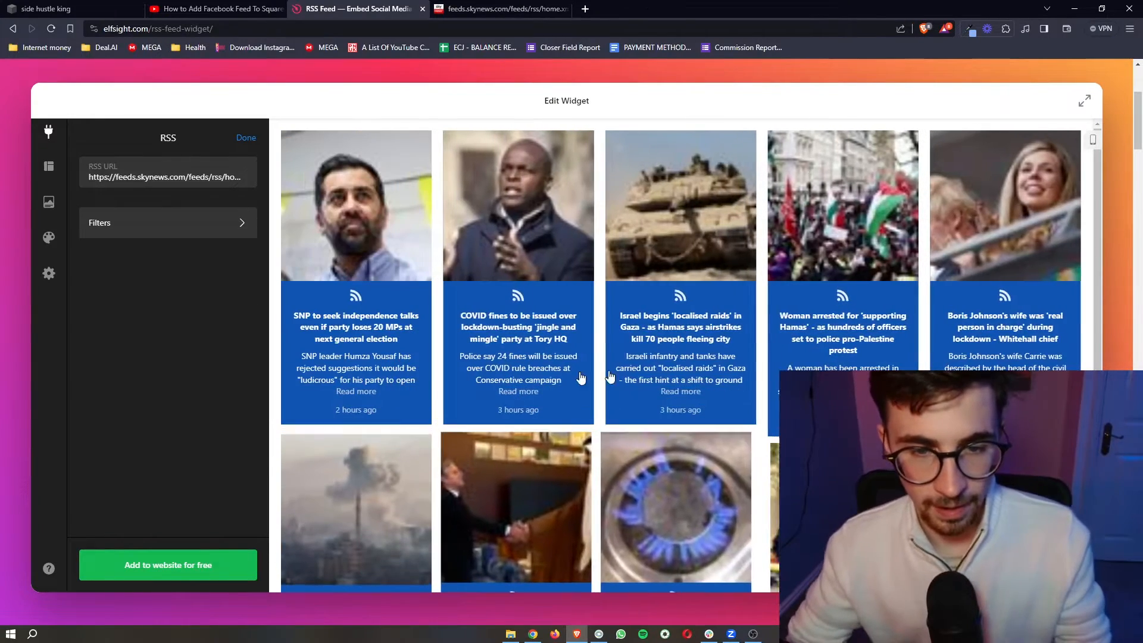
pyautogui.scroll(-3)
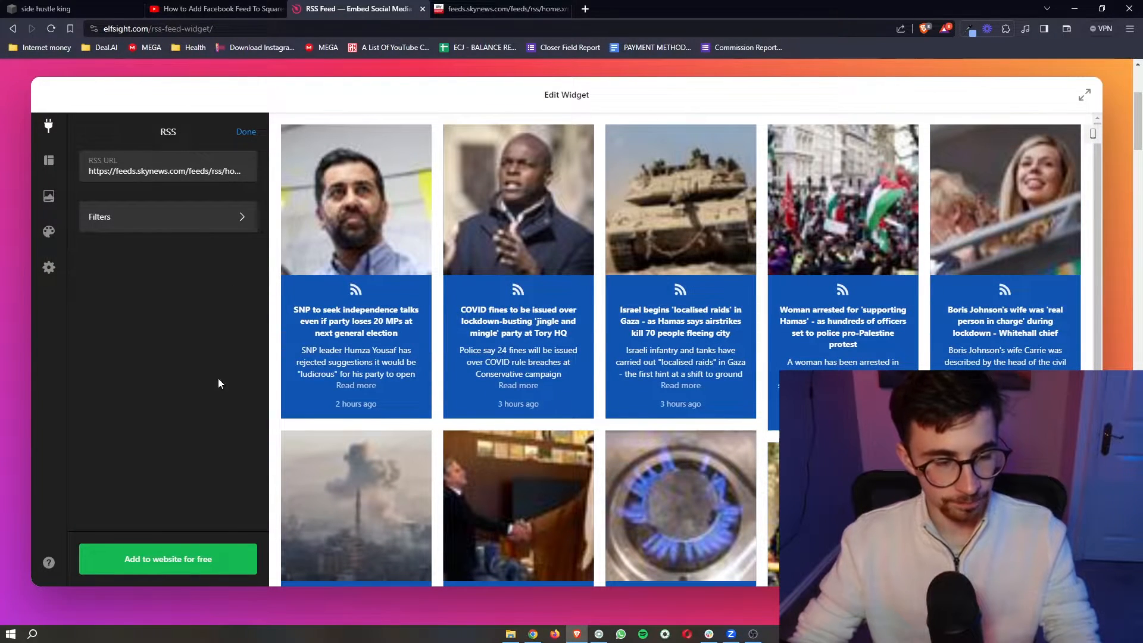
# Save the widget free, set a pink accent, change post style, pick Dark, and publish.
pyautogui.click(168, 559)
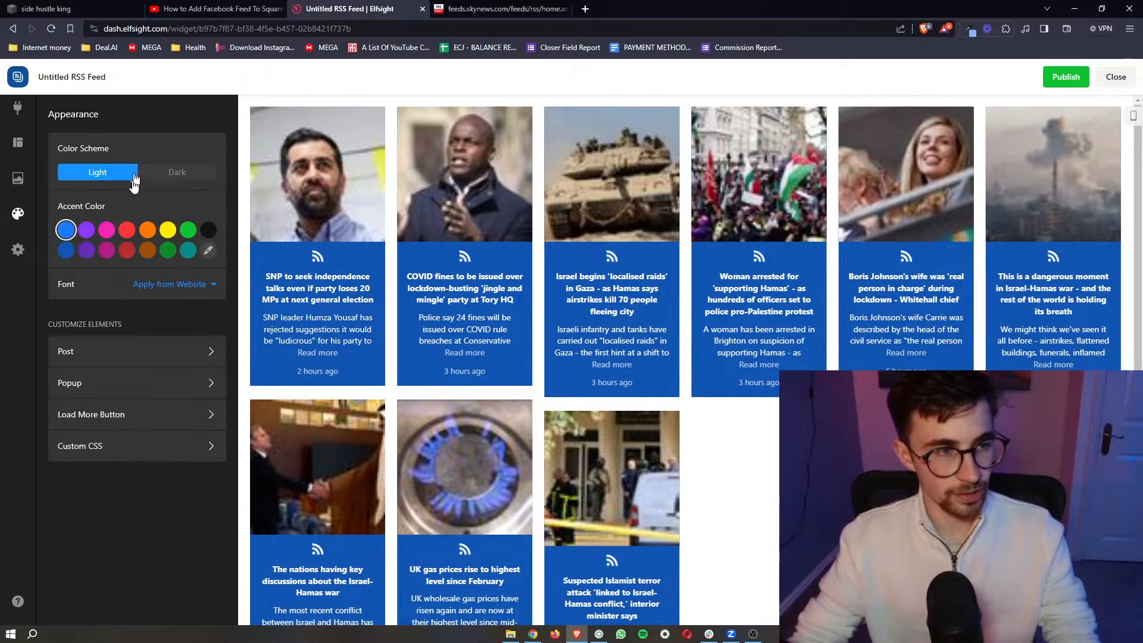
pyautogui.click(147, 230)
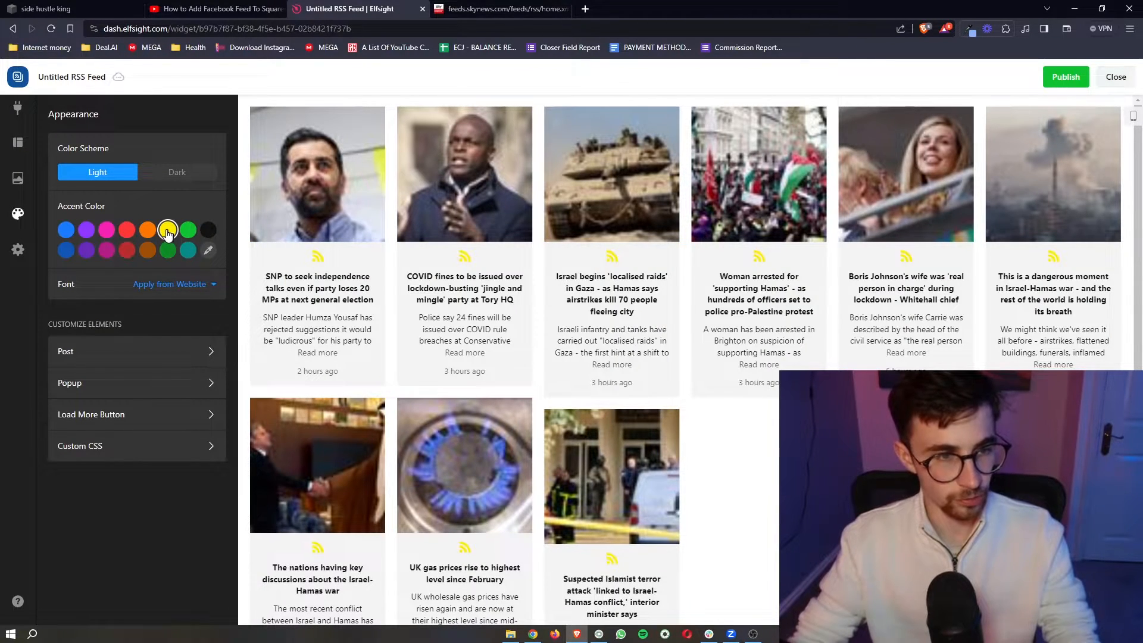
pyautogui.click(106, 230)
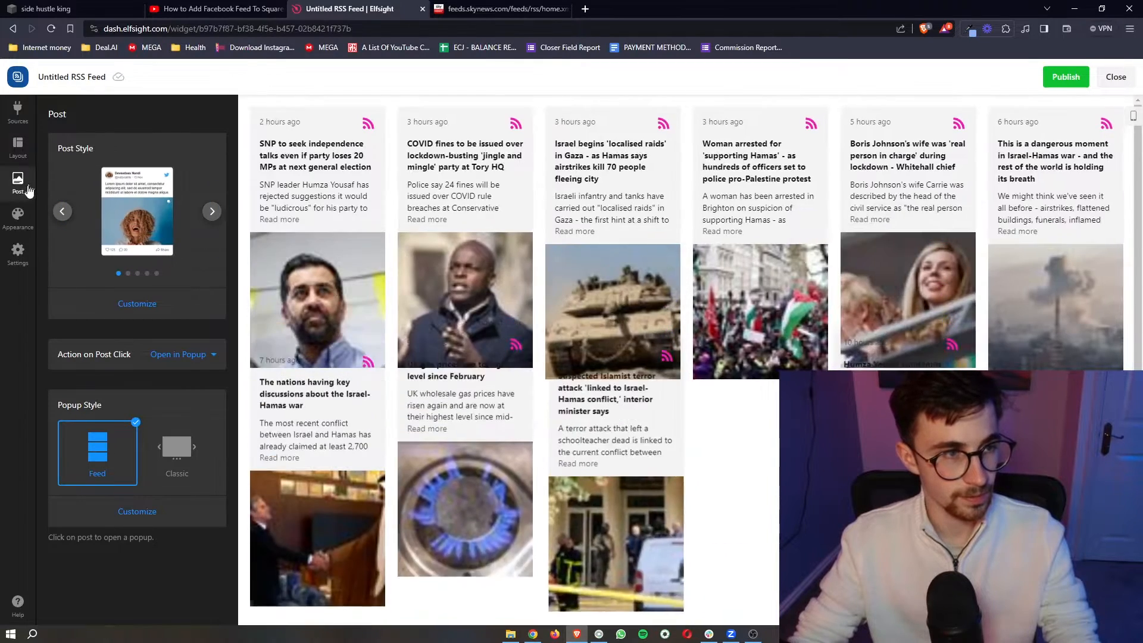
pyautogui.click(17, 212)
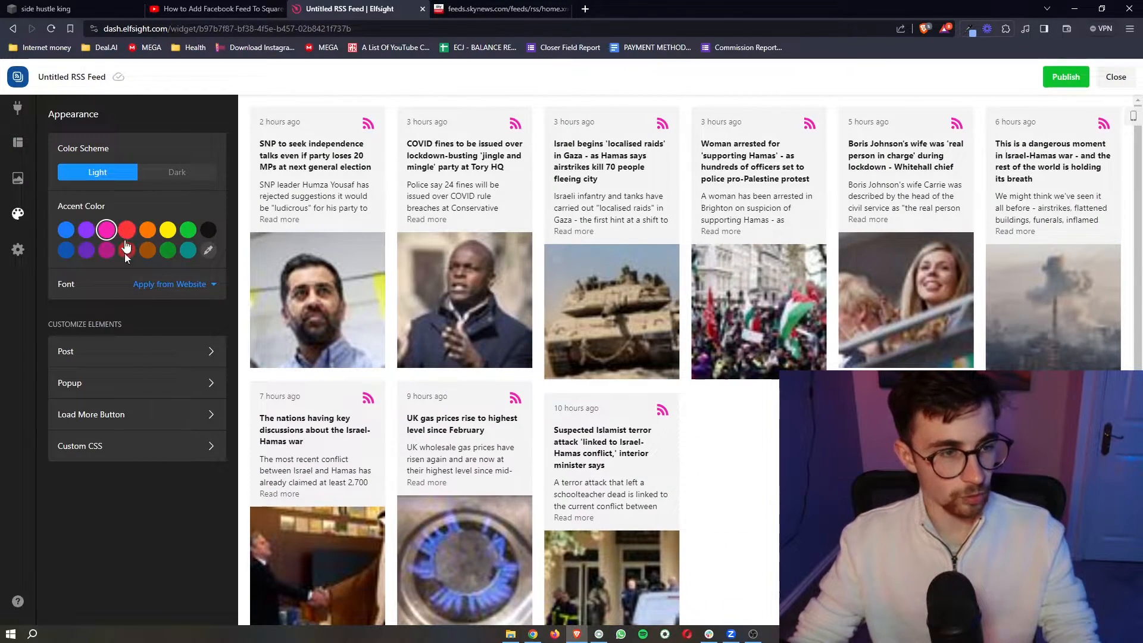
pyautogui.click(176, 172)
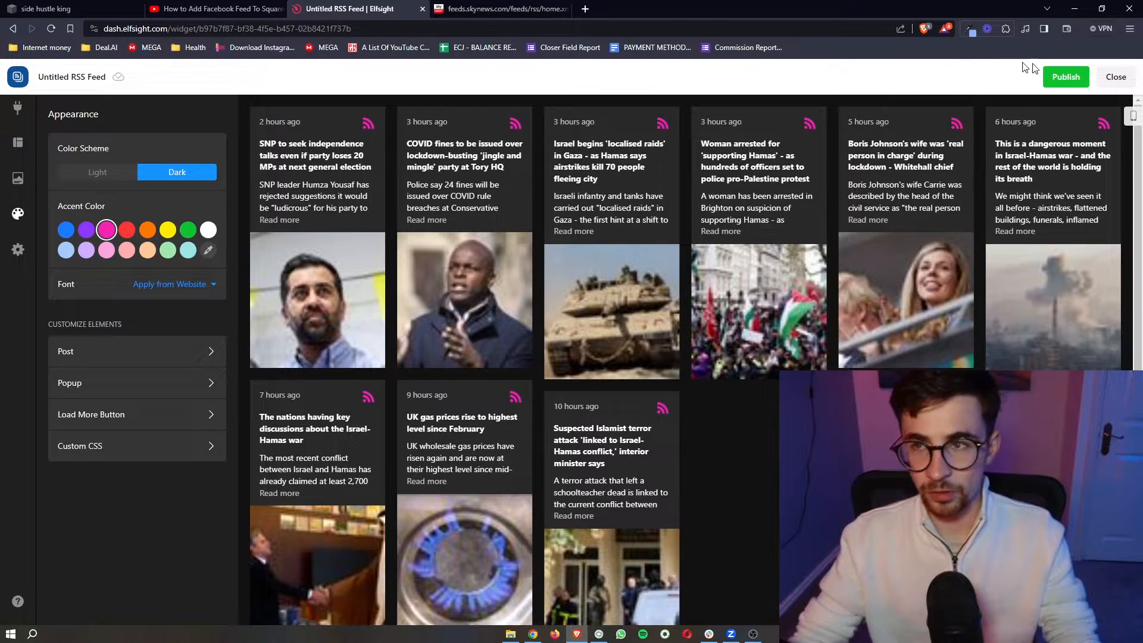
pyautogui.click(1065, 77)
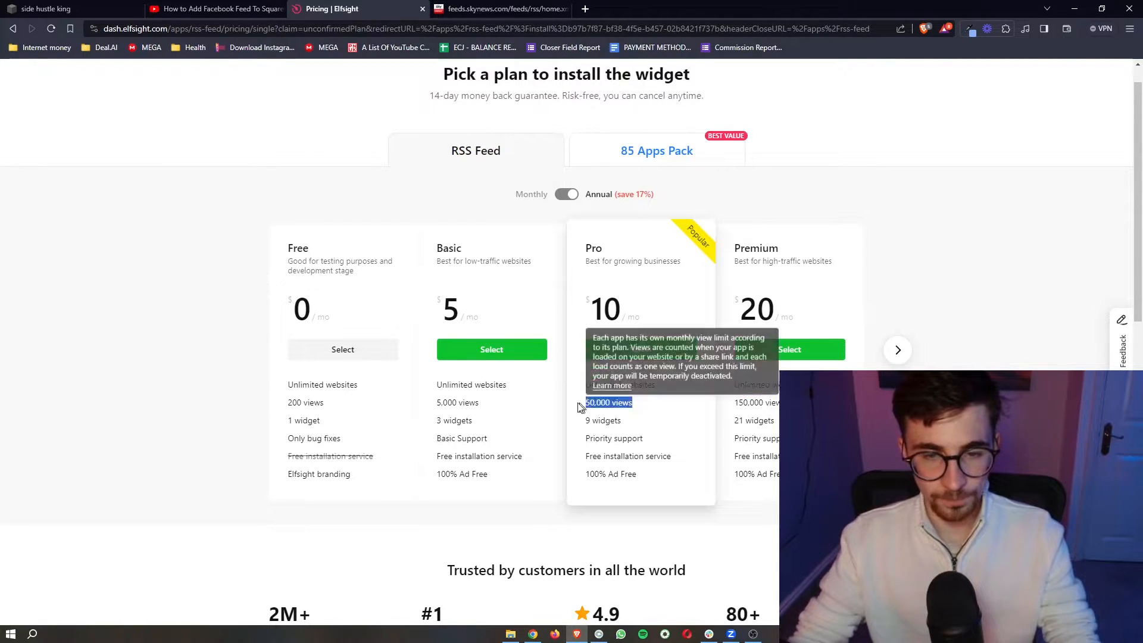
pyautogui.moveTo(554, 403)
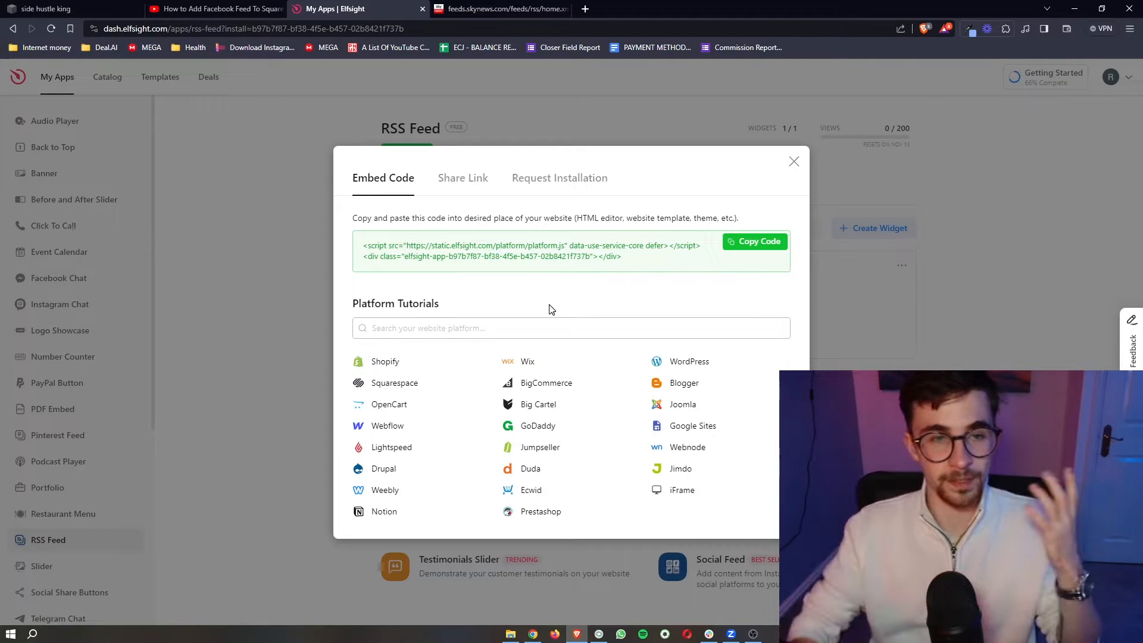
# Copy the RSS widget's embed code from the Embed Code dialog.
pyautogui.click(755, 241)
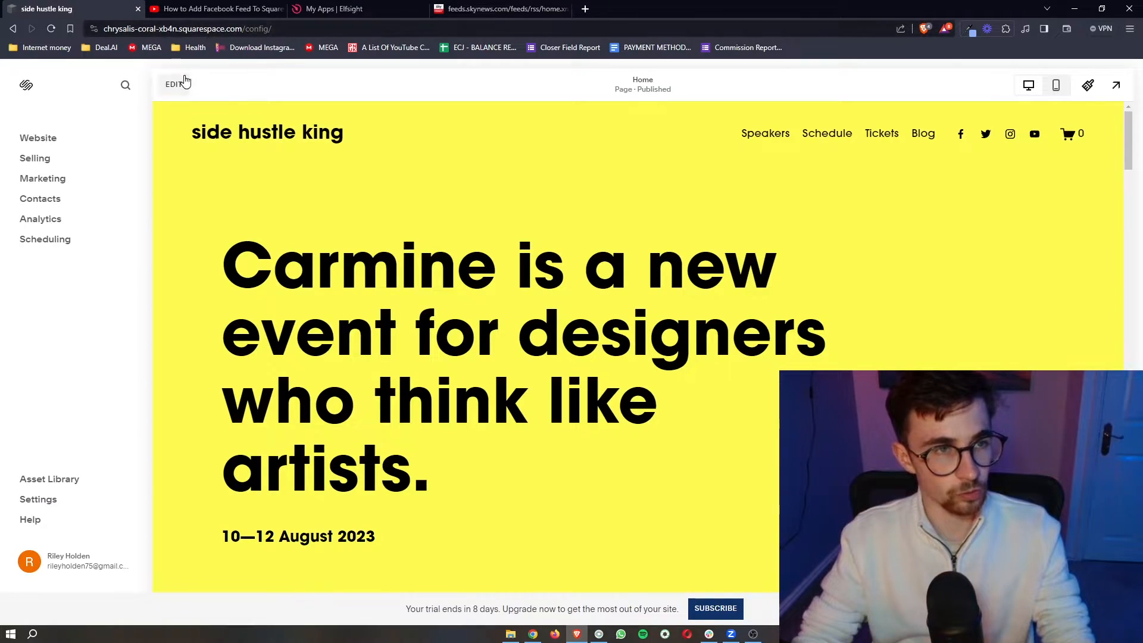
# Put the homepage in edit mode and insert a blank section above the Friday—Sunday dates.
pyautogui.click(173, 83)
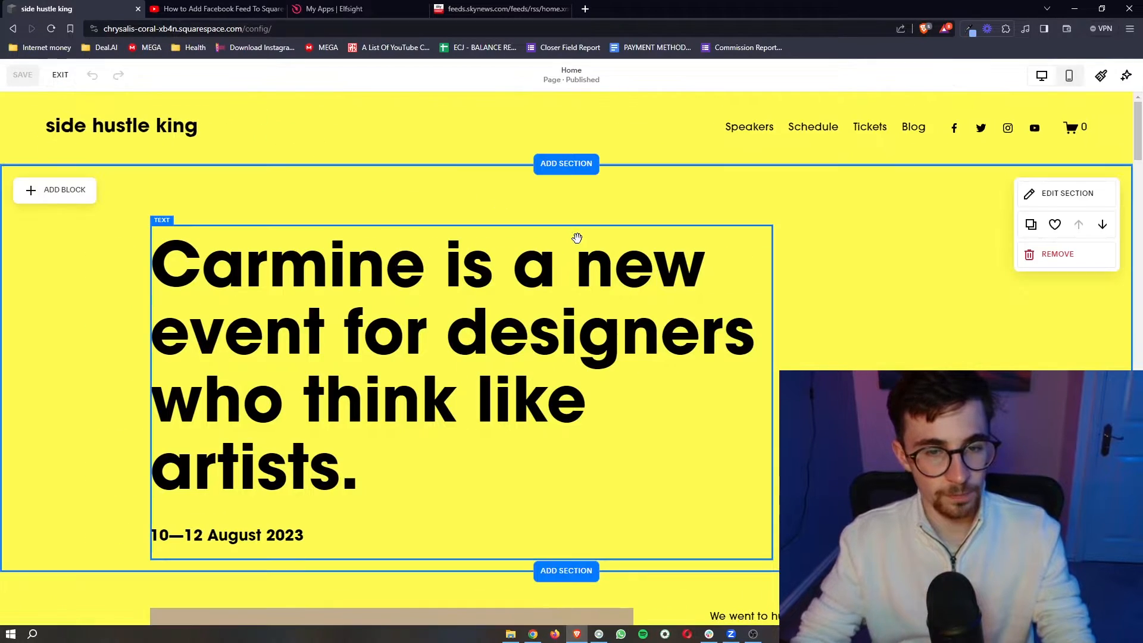
pyautogui.scroll(-3)
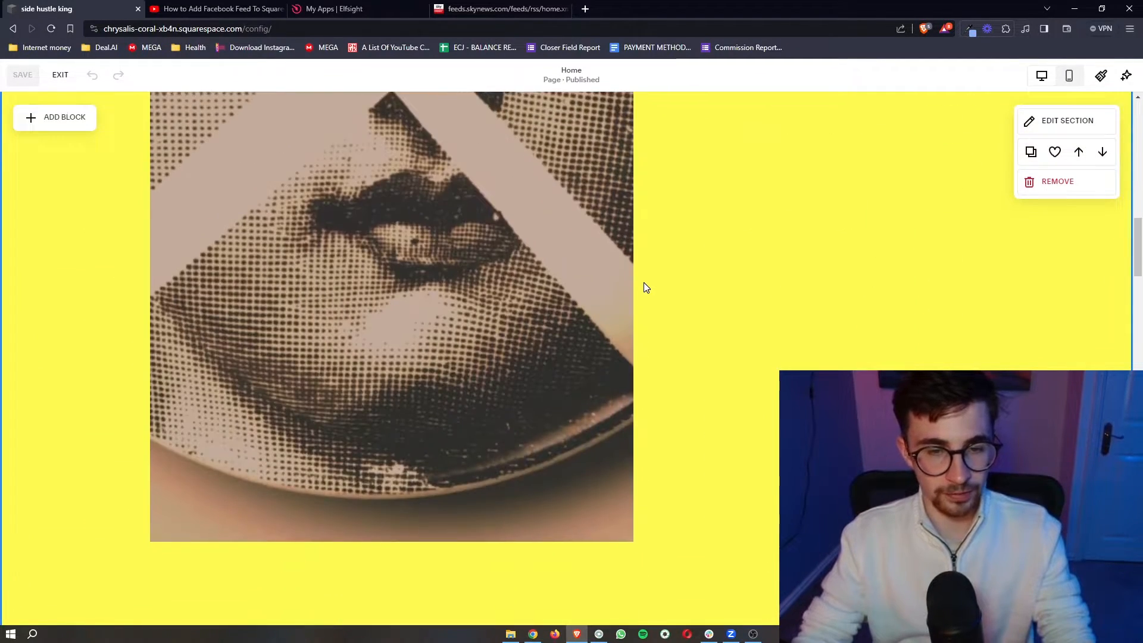
pyautogui.scroll(-3)
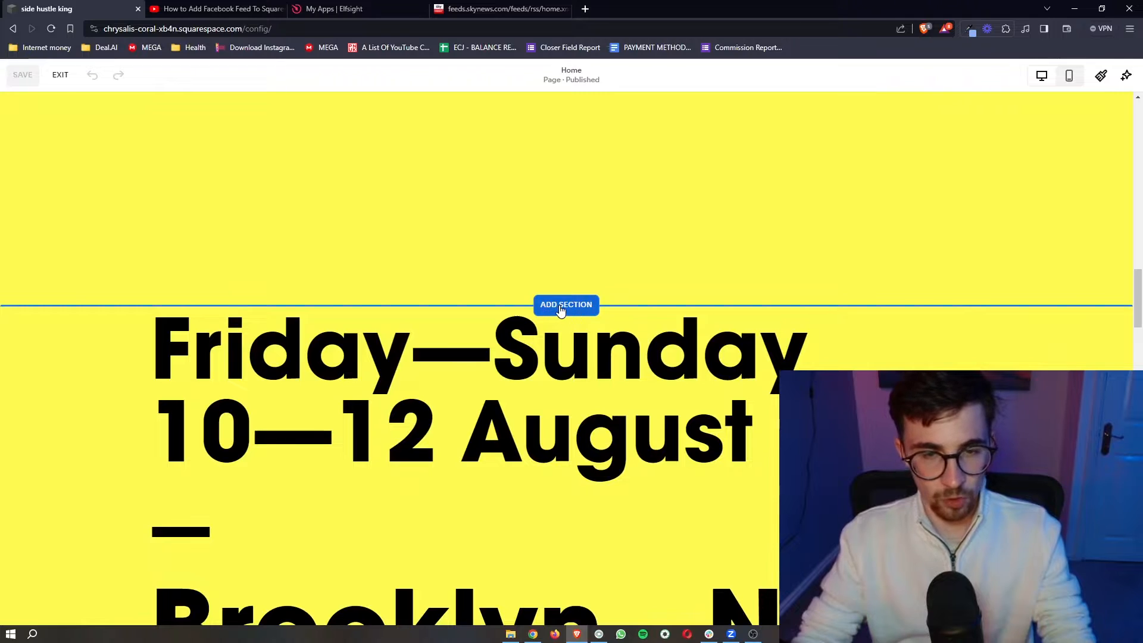
pyautogui.click(565, 305)
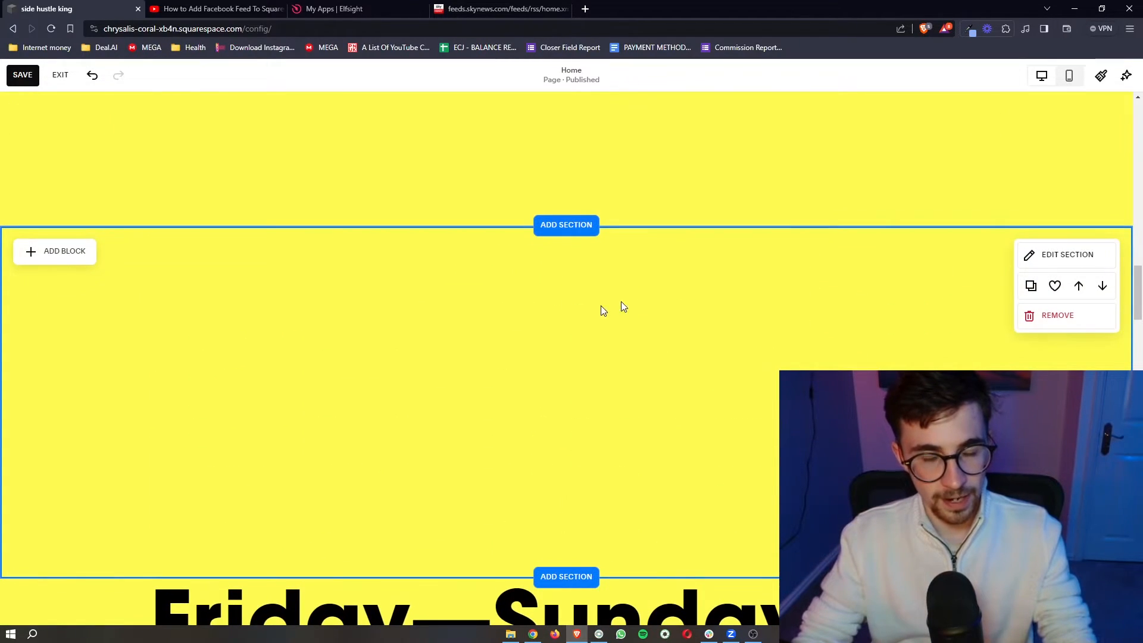
pyautogui.moveTo(459, 362)
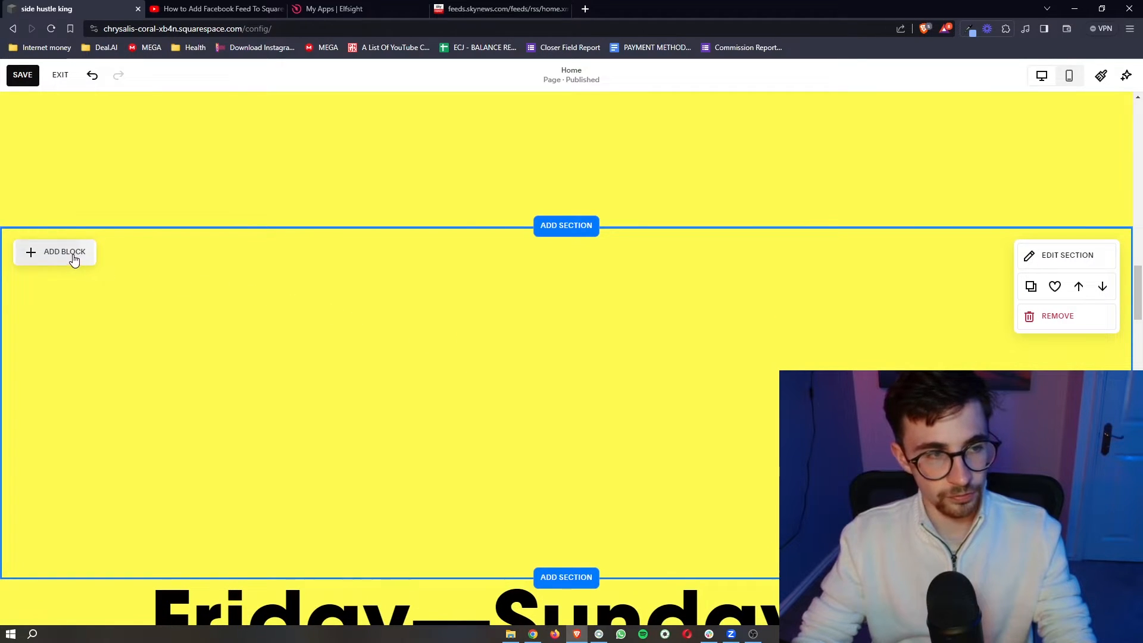
# Add a Code block to the new section and select its placeholder HTML for replacement.
pyautogui.click(64, 251)
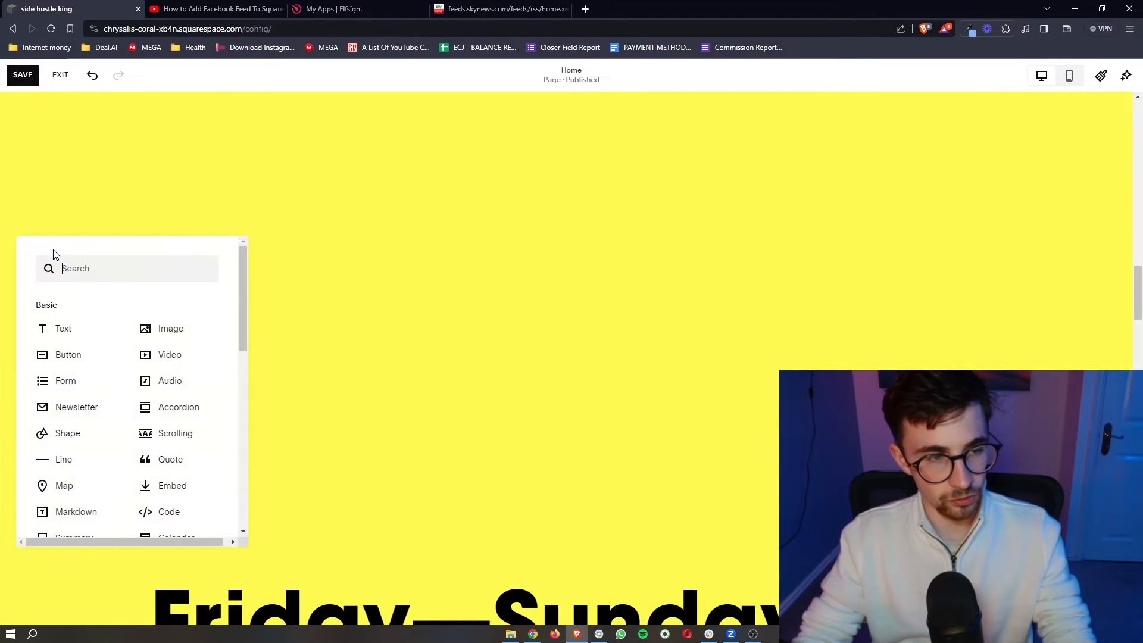
pyautogui.scroll(-3)
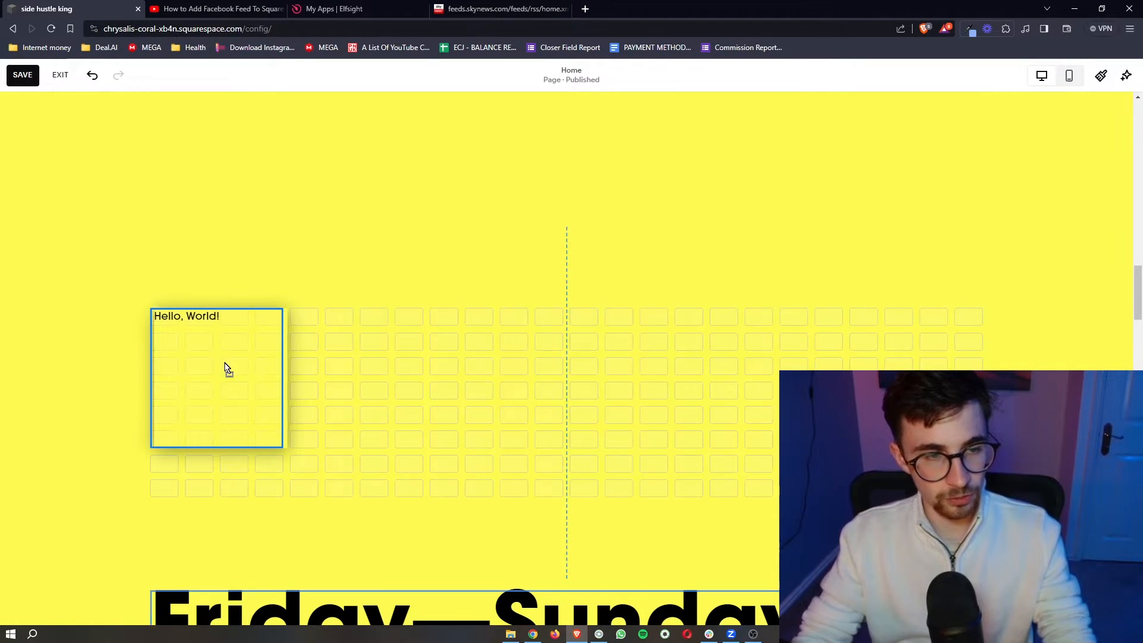
pyautogui.click(217, 377)
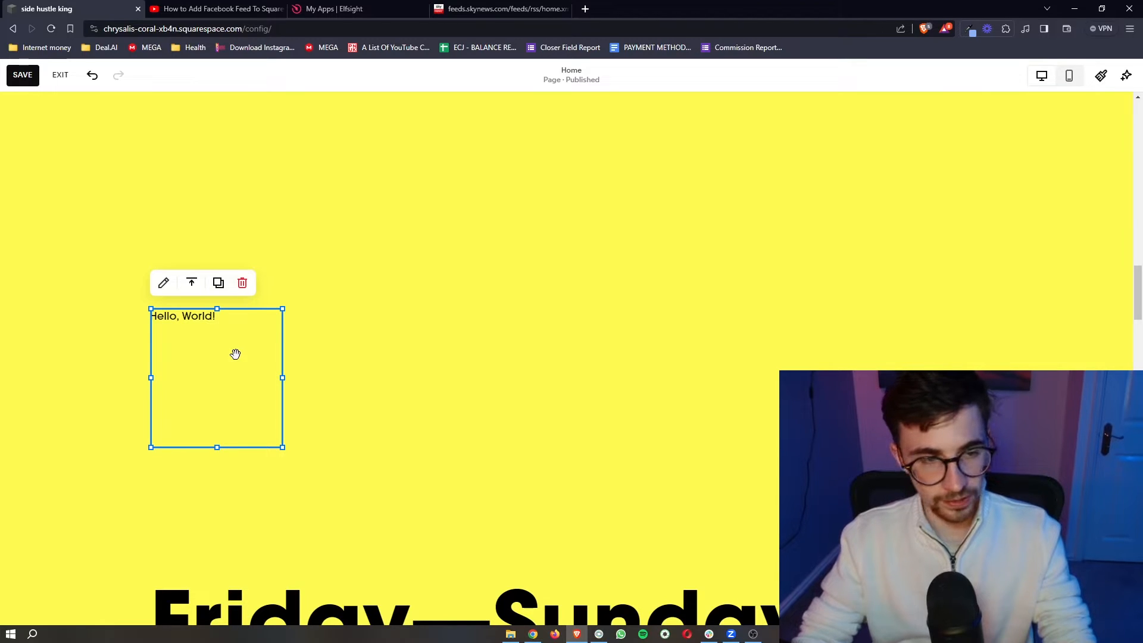
pyautogui.click(163, 283)
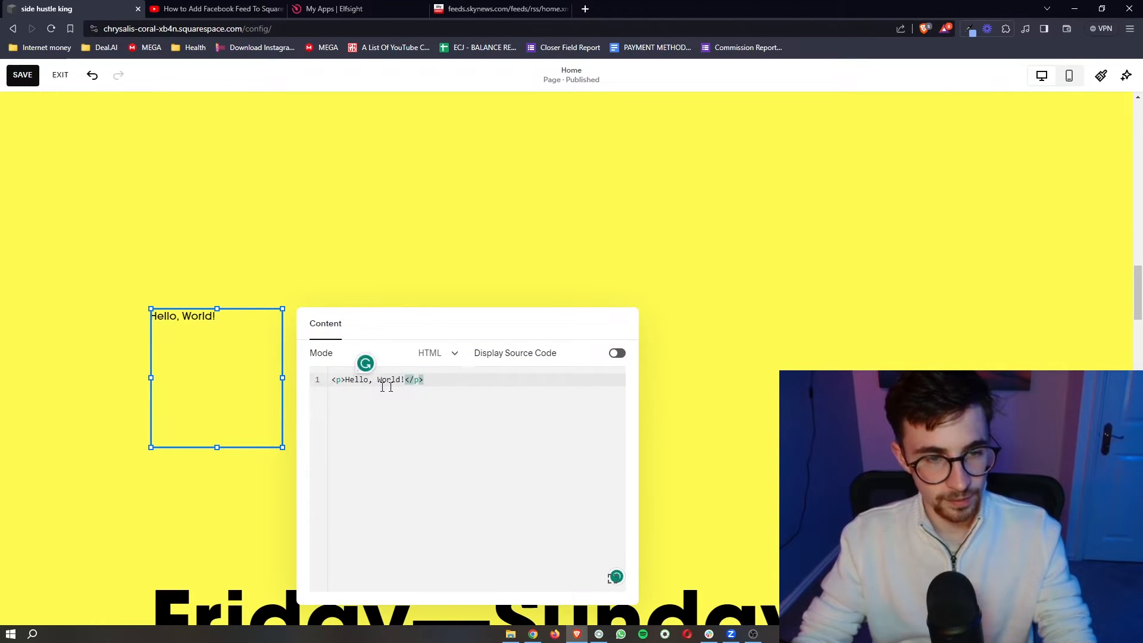
pyautogui.press('ctrl+a')
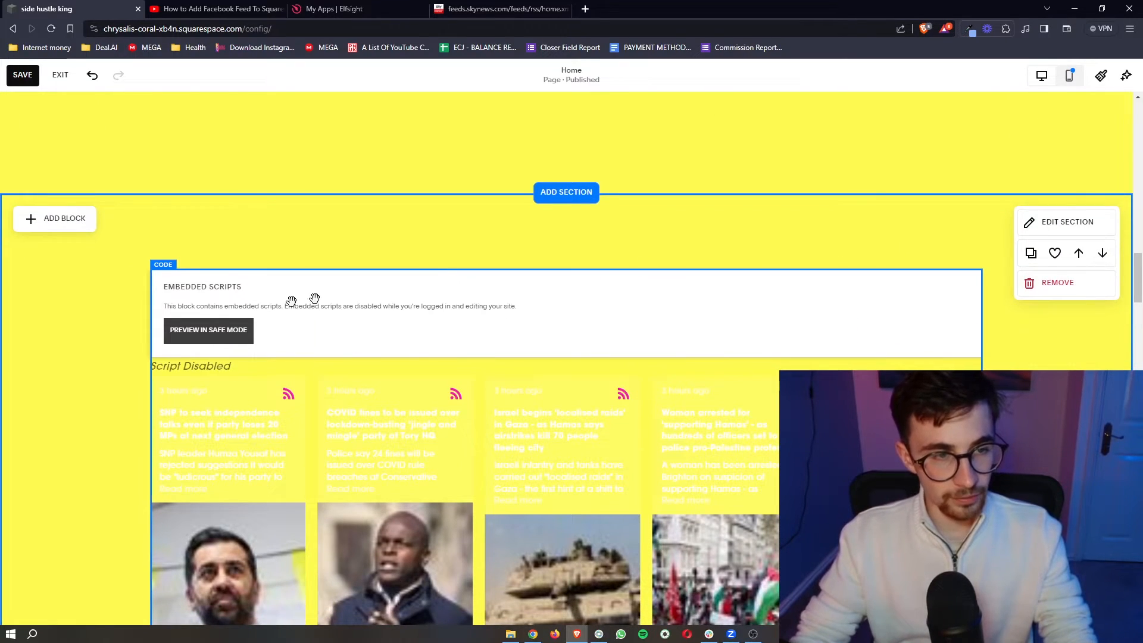
pyautogui.moveTo(364, 309)
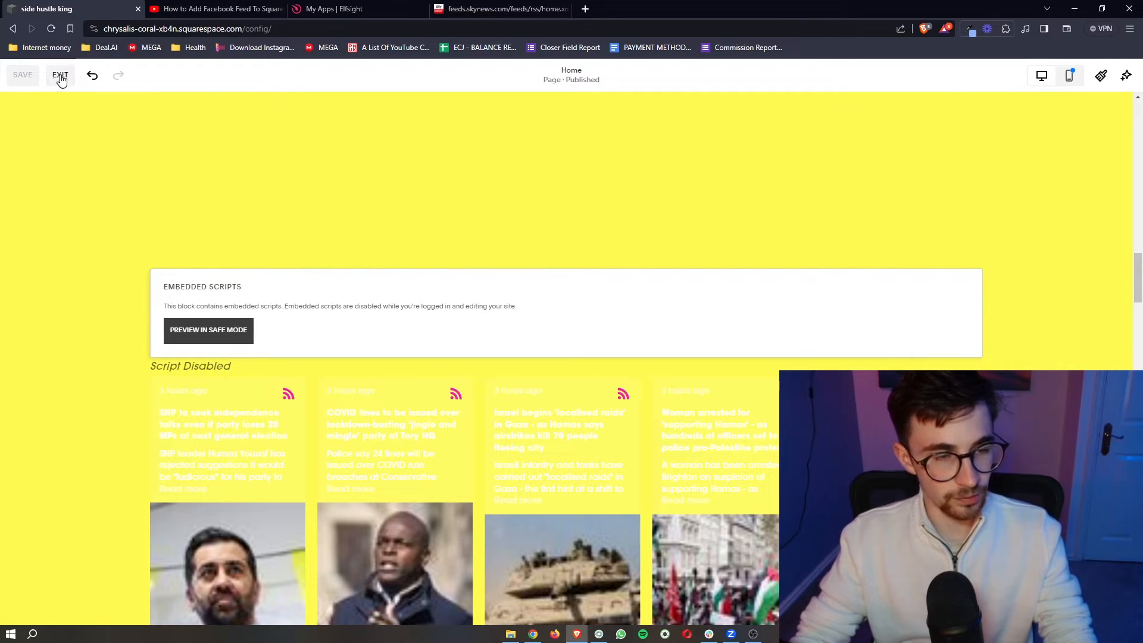
# Exit the Squarespace editor and publish the feed's Light colour scheme in Elfsight.
pyautogui.click(60, 75)
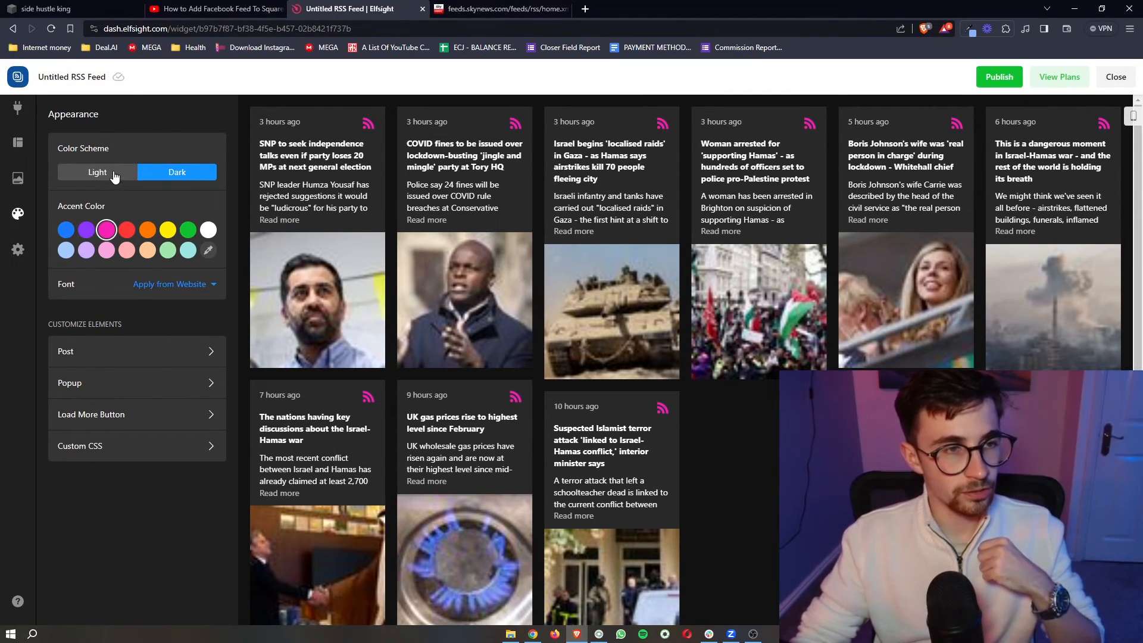
pyautogui.click(96, 172)
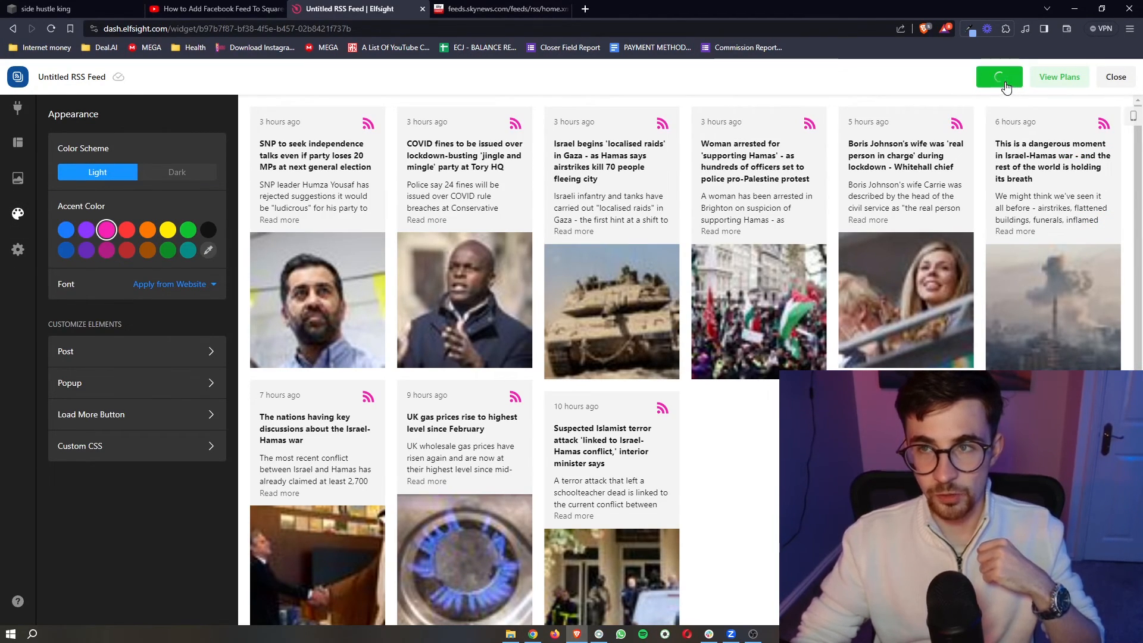